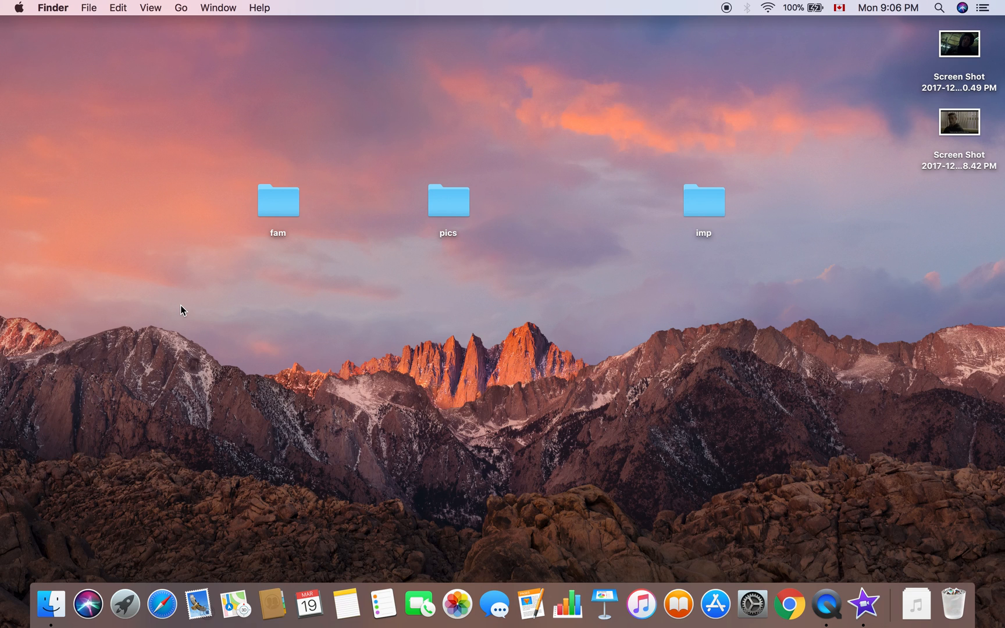
mouse_move(891, 194)
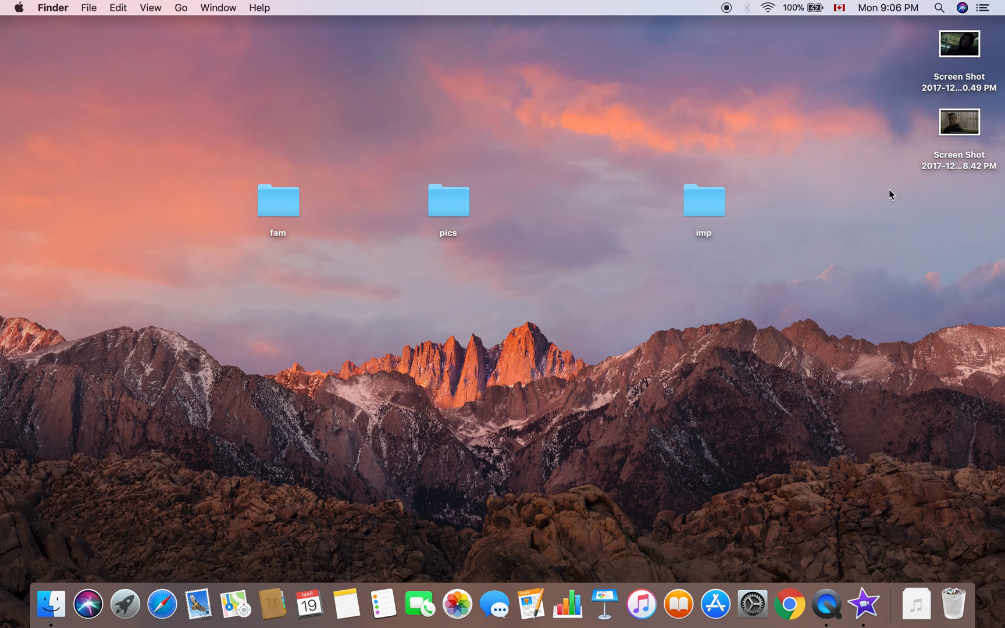
mouse_move(885, 203)
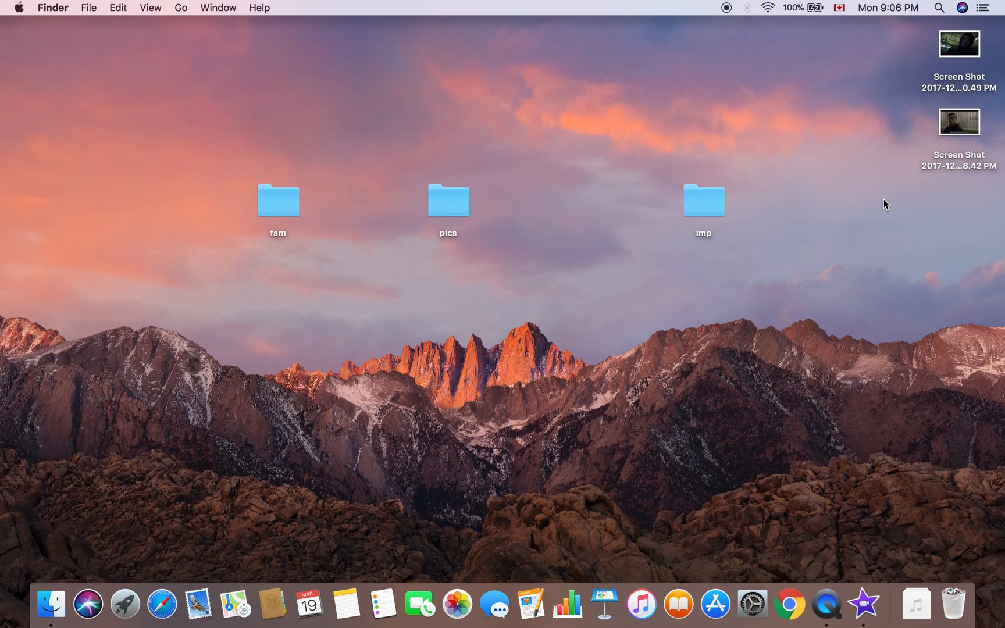
mouse_move(971, 48)
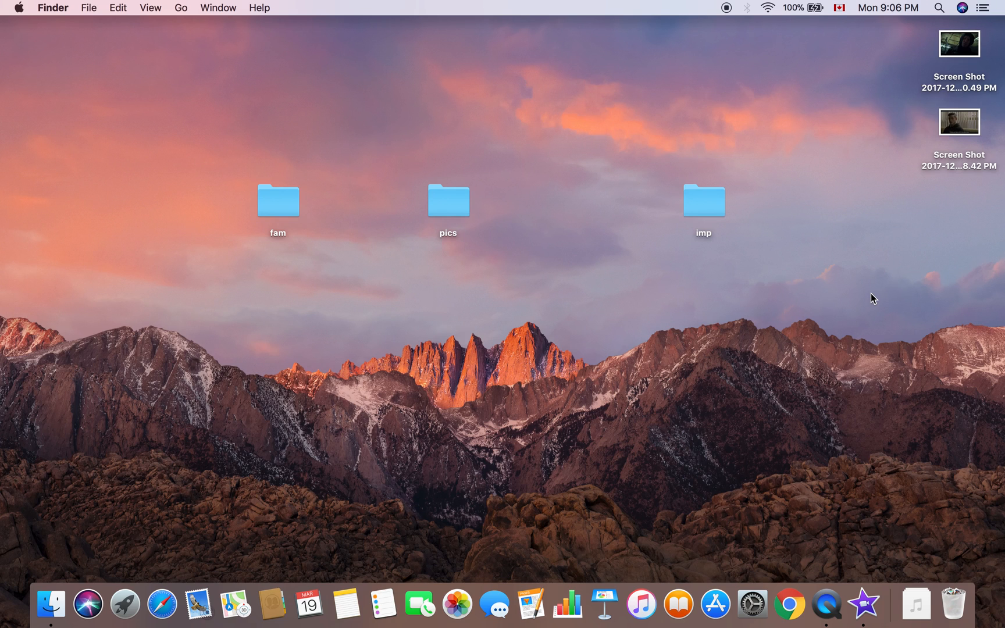
mouse_move(827, 141)
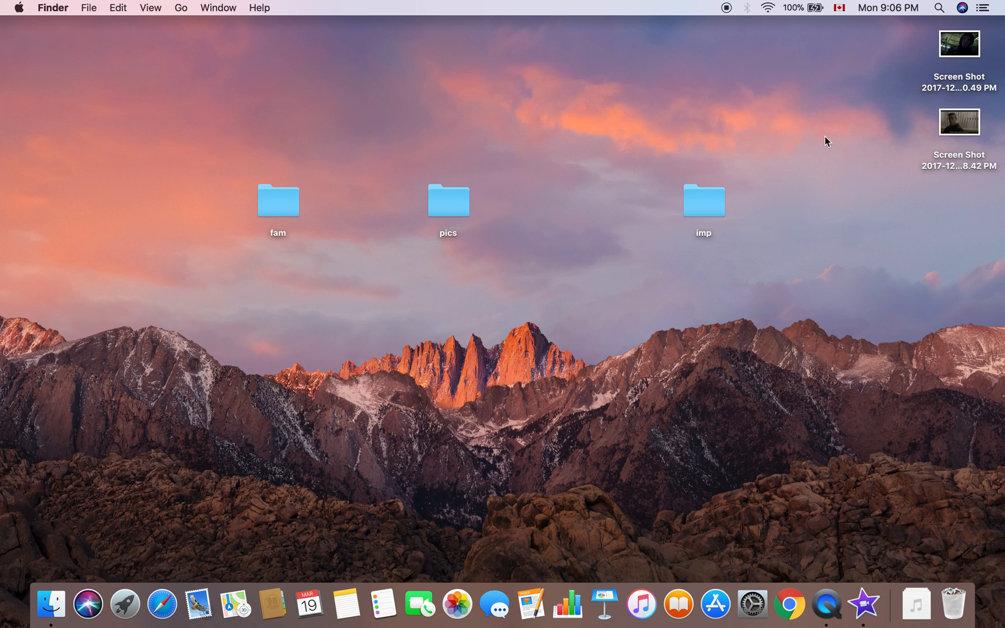
mouse_move(971, 86)
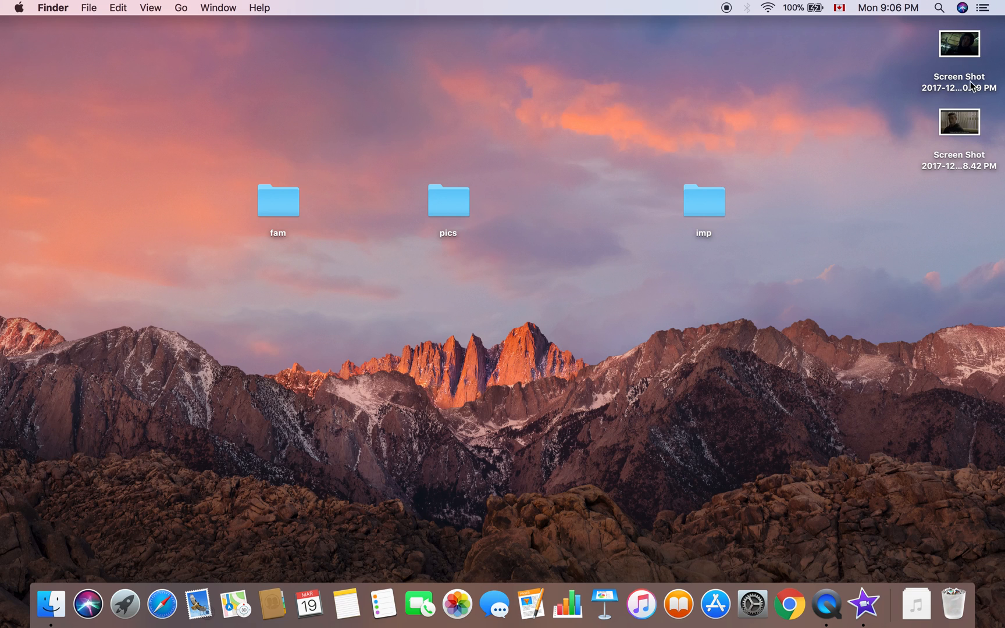
mouse_move(916, 57)
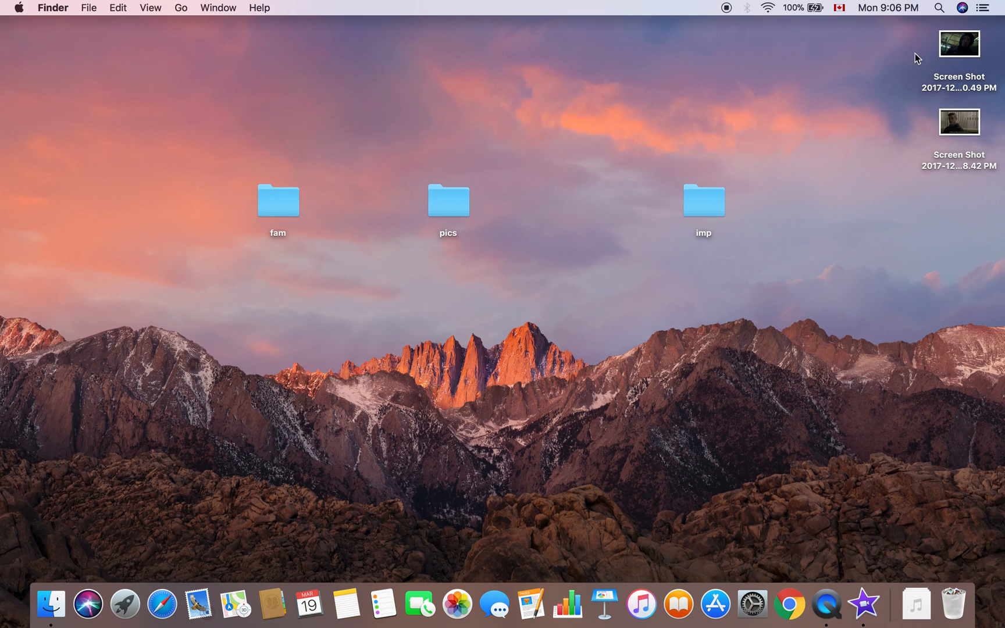
Preview both desktop screenshots, then launch iMovie on the empty My Movie 2 project
left_click(958, 44)
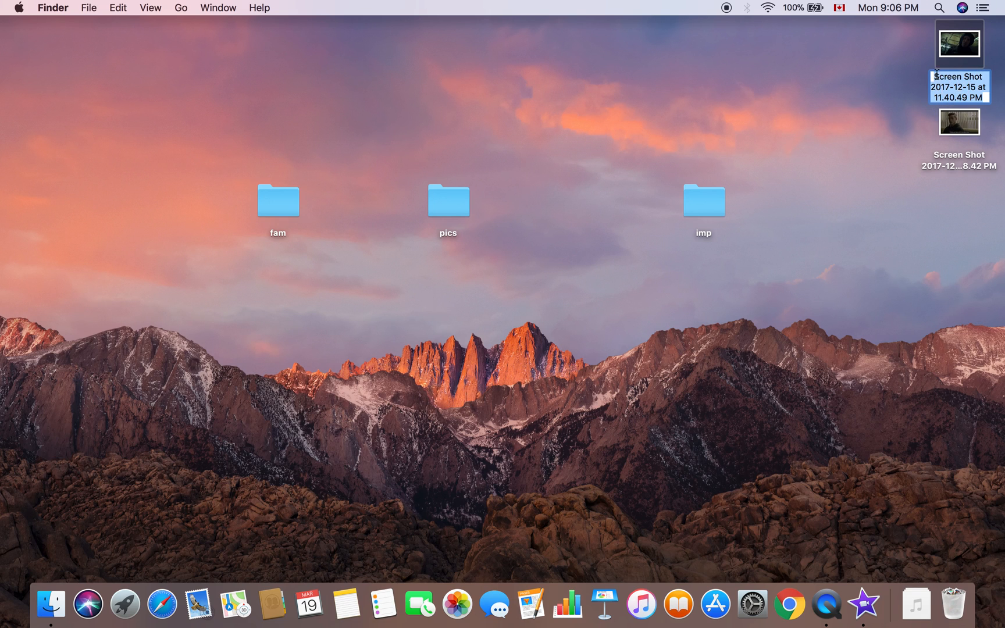
mouse_move(889, 95)
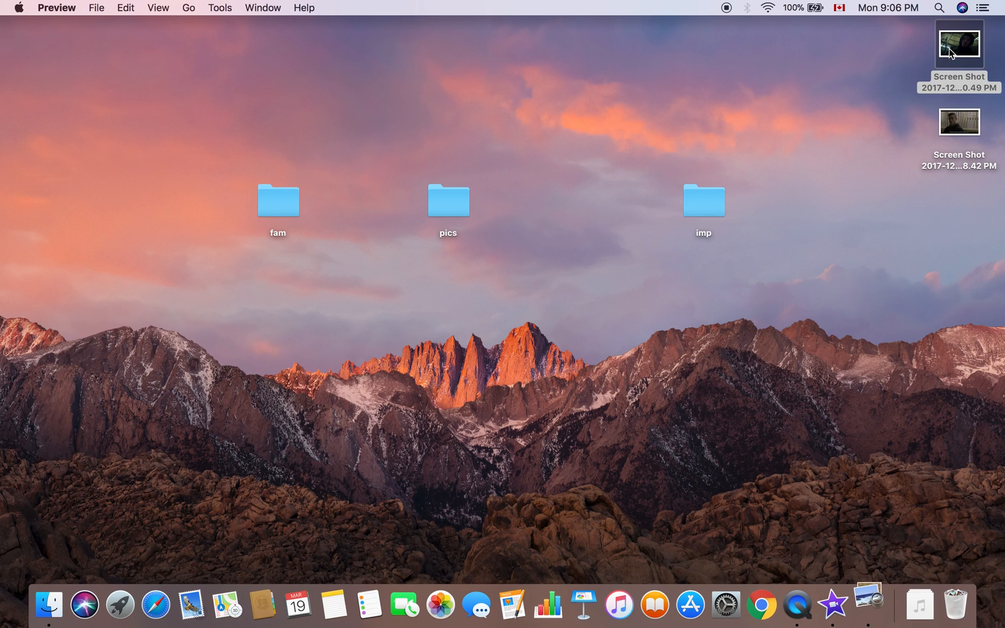
double_click(958, 43)
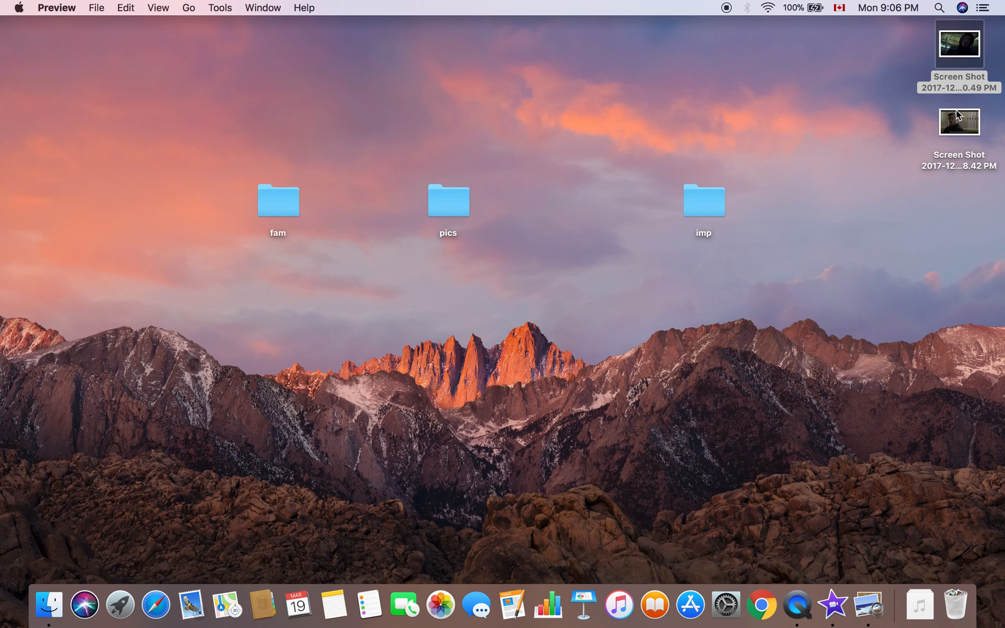
double_click(958, 122)
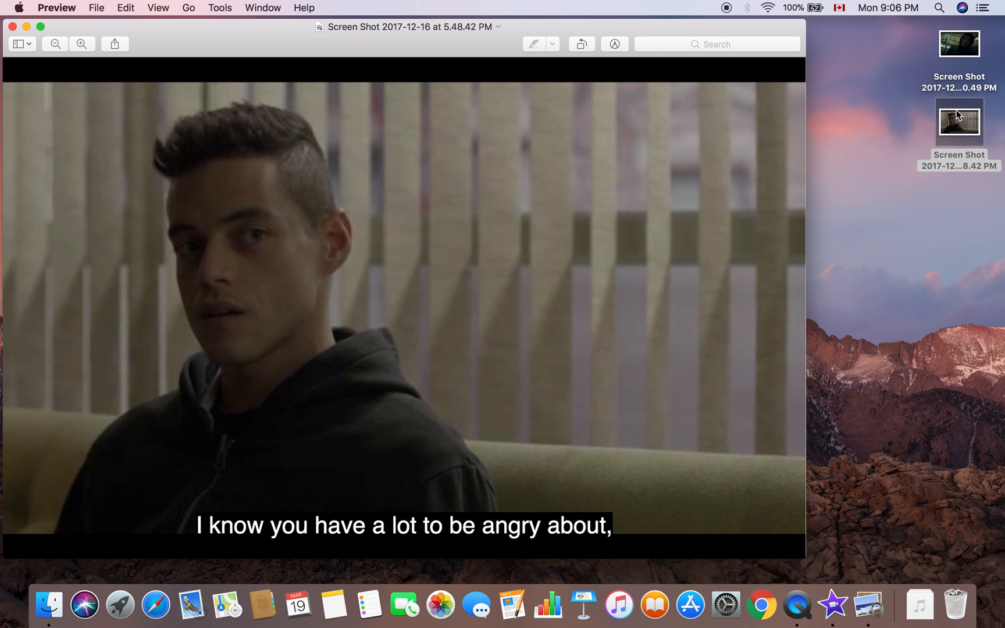
left_click(11, 26)
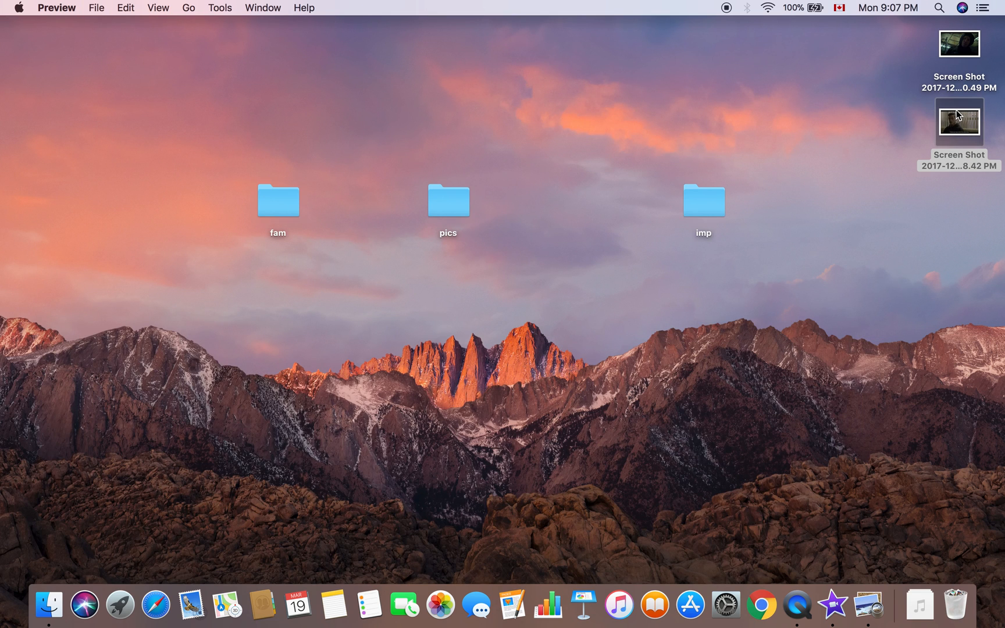
left_click(957, 122)
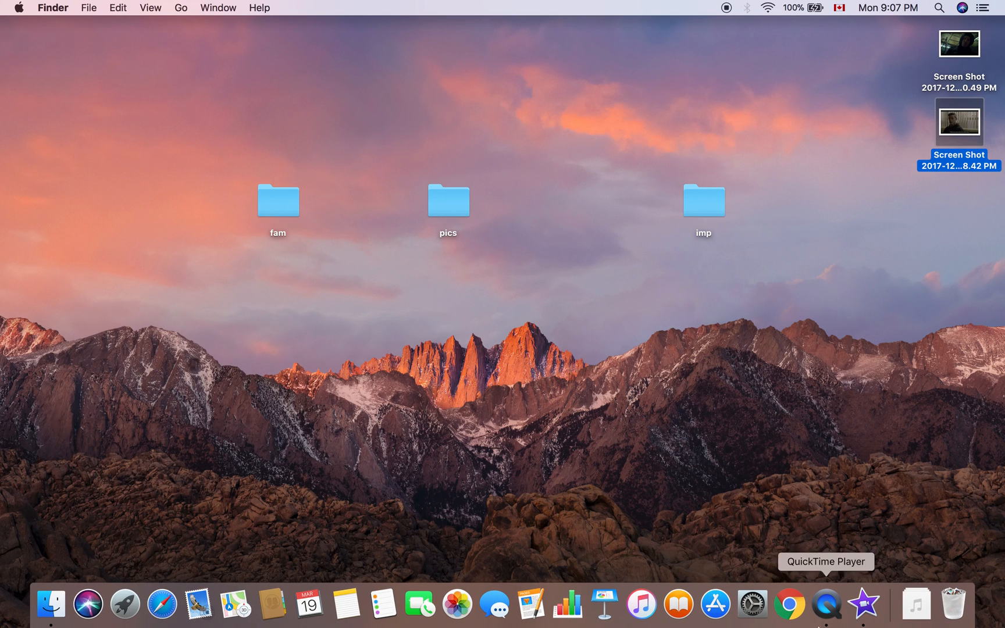
left_click(861, 603)
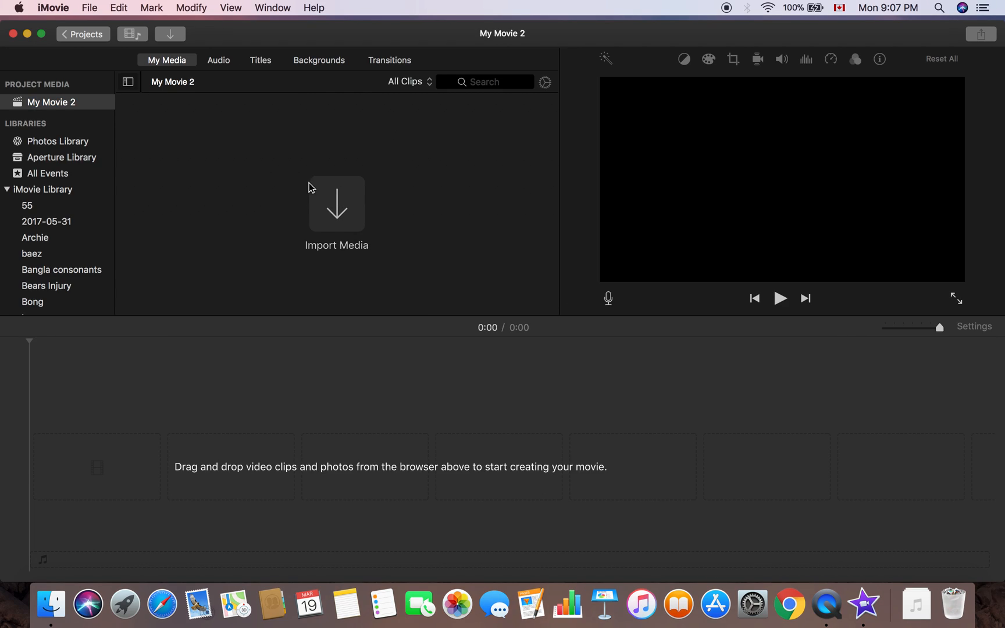
mouse_move(404, 340)
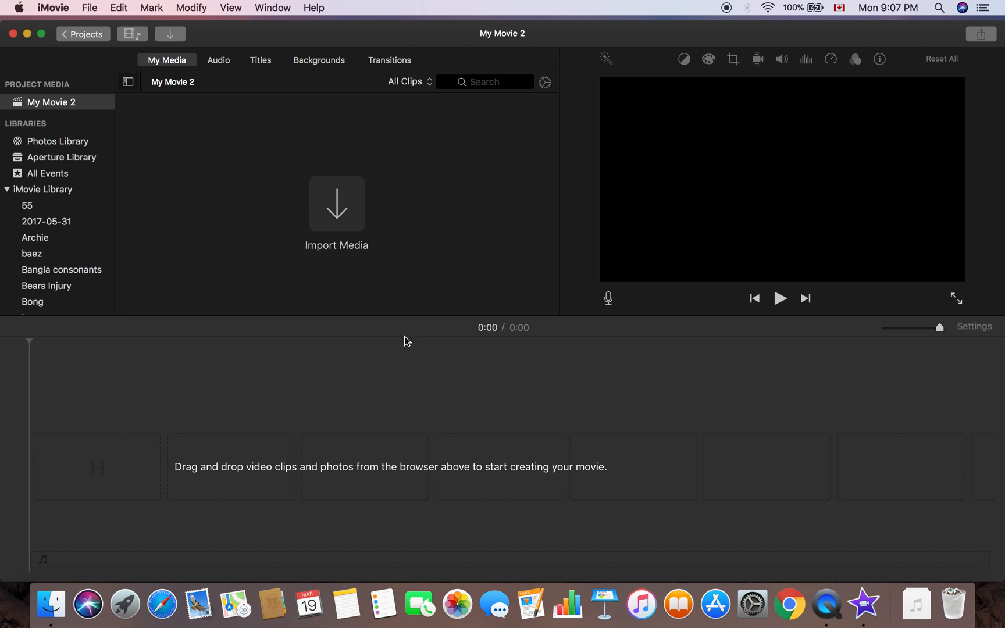
mouse_move(324, 205)
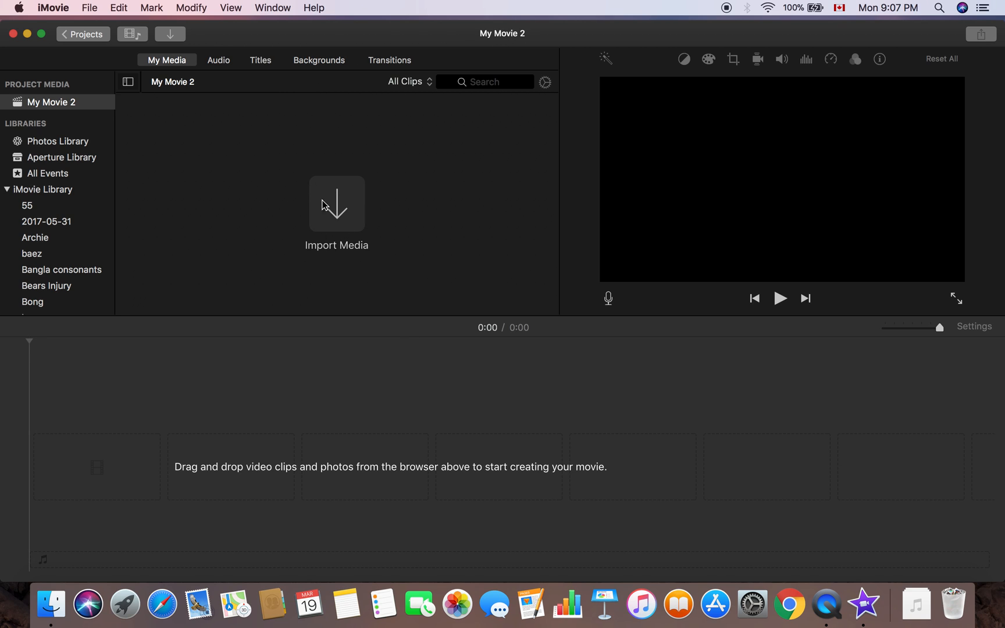
Import both Screen Shot PNGs from the Desktop into My Movie 2's media
left_click(336, 203)
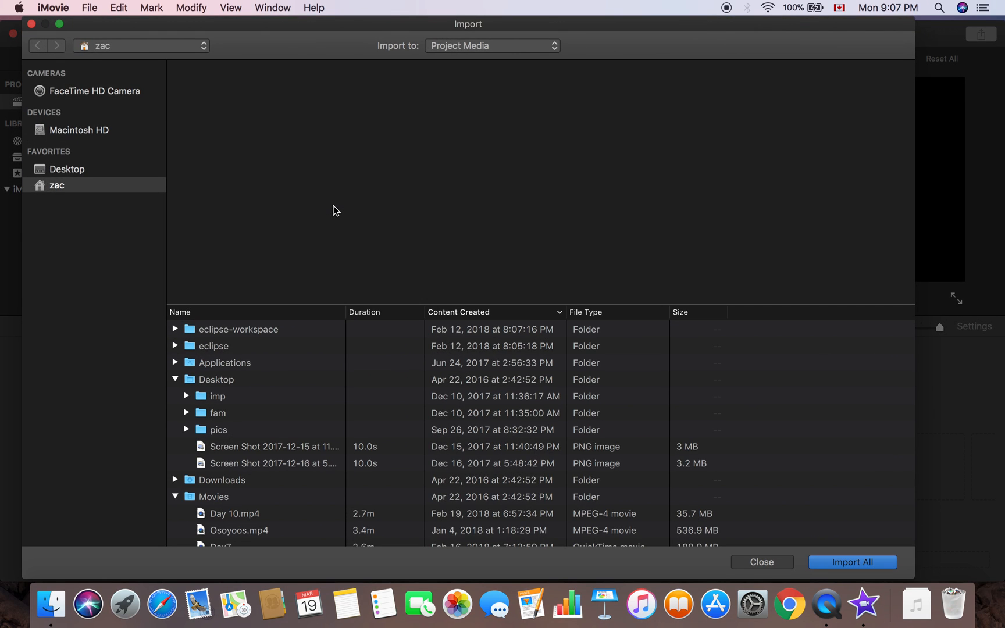
mouse_move(178, 387)
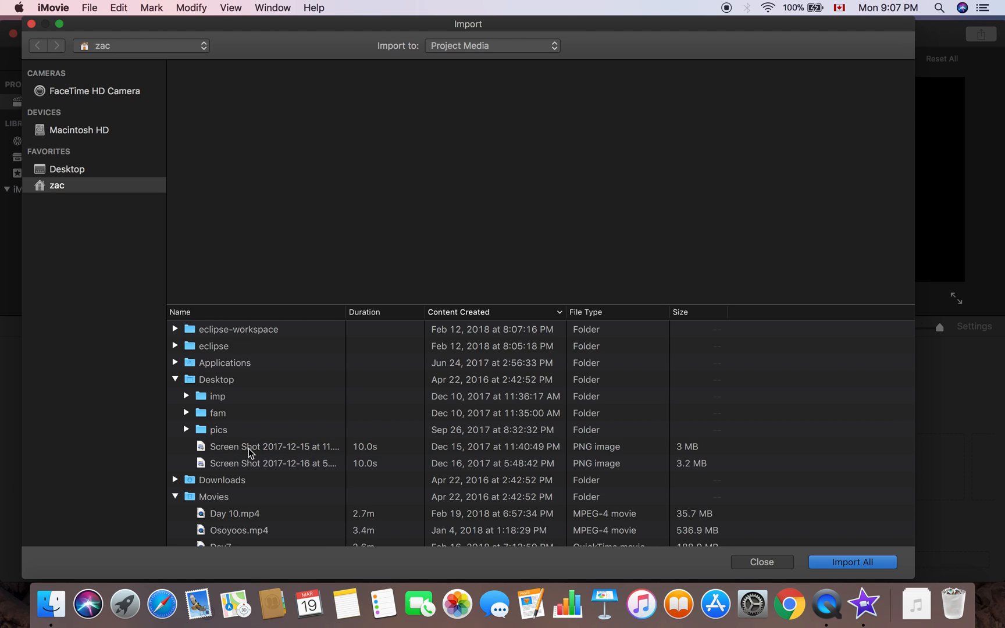
left_click(272, 446)
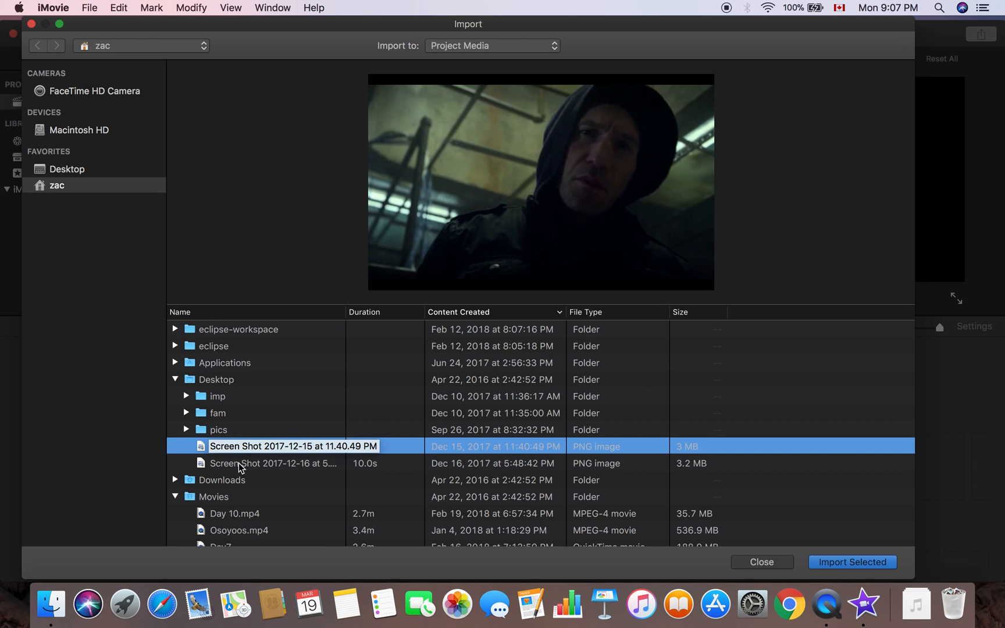
left_click(274, 463)
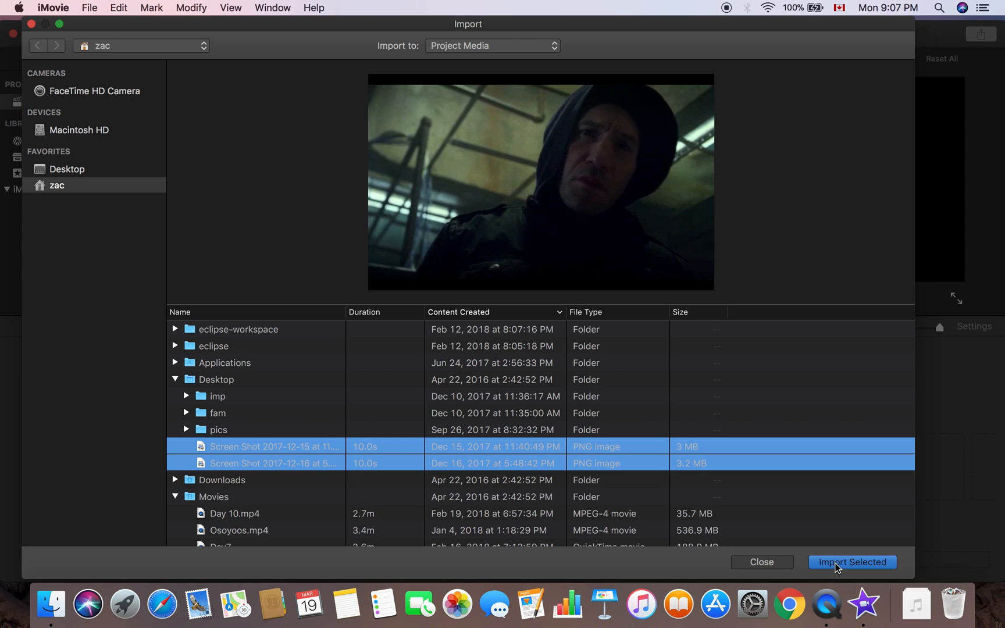
left_click(851, 562)
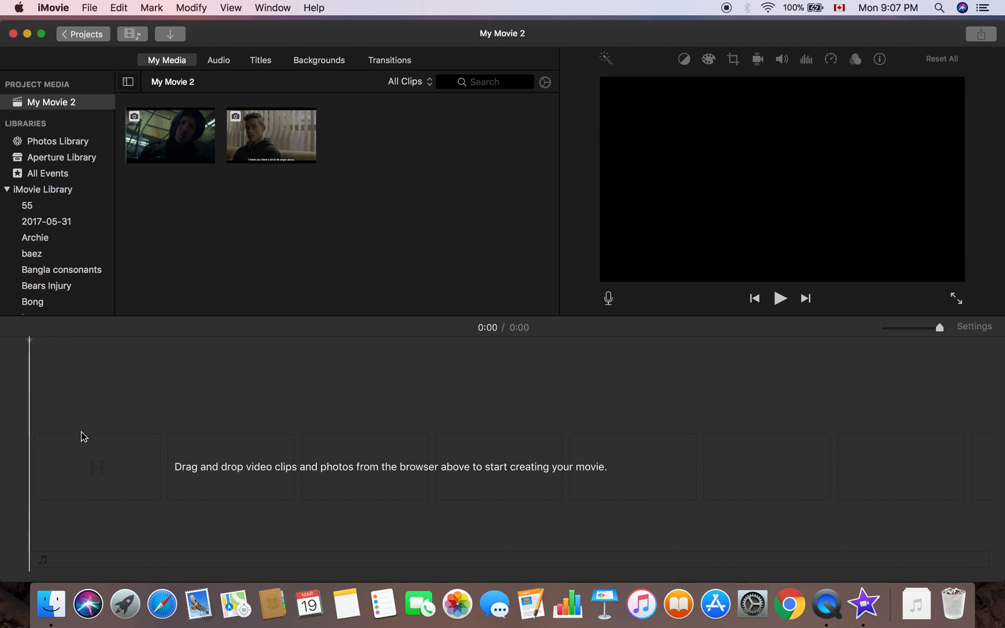
mouse_move(333, 517)
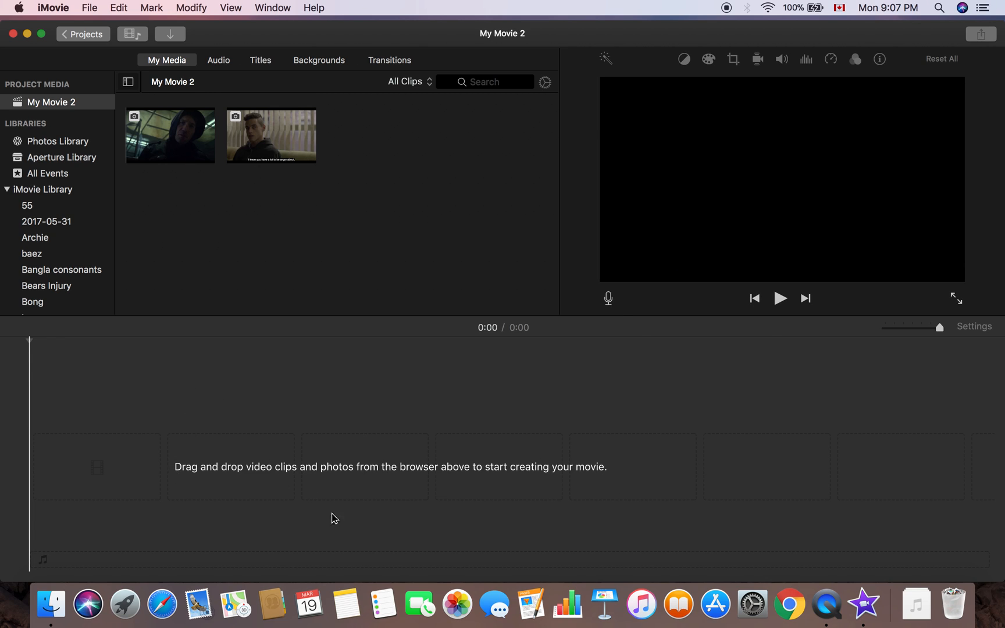
mouse_move(378, 478)
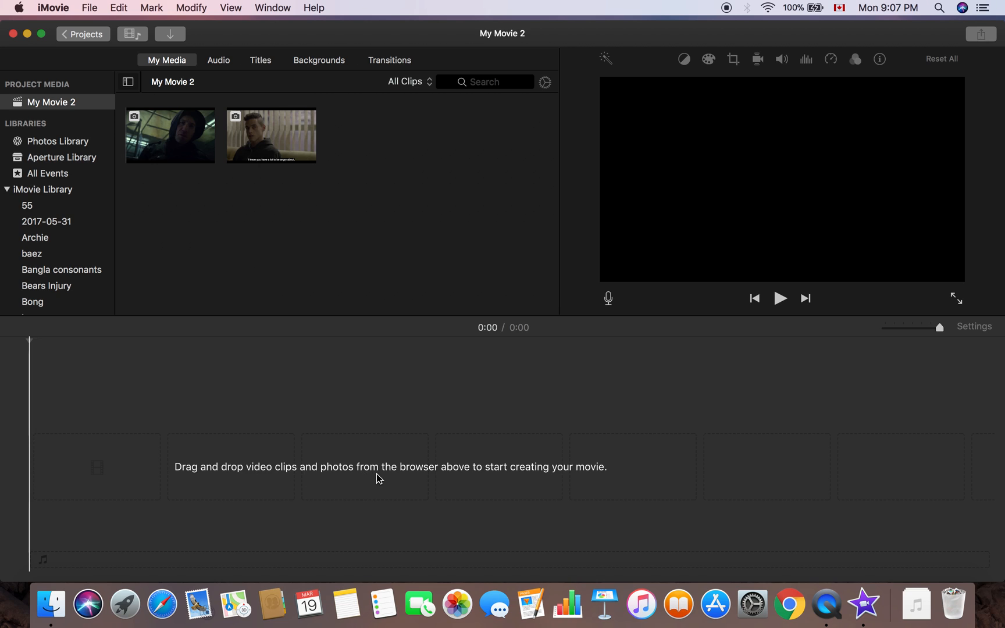
mouse_move(372, 308)
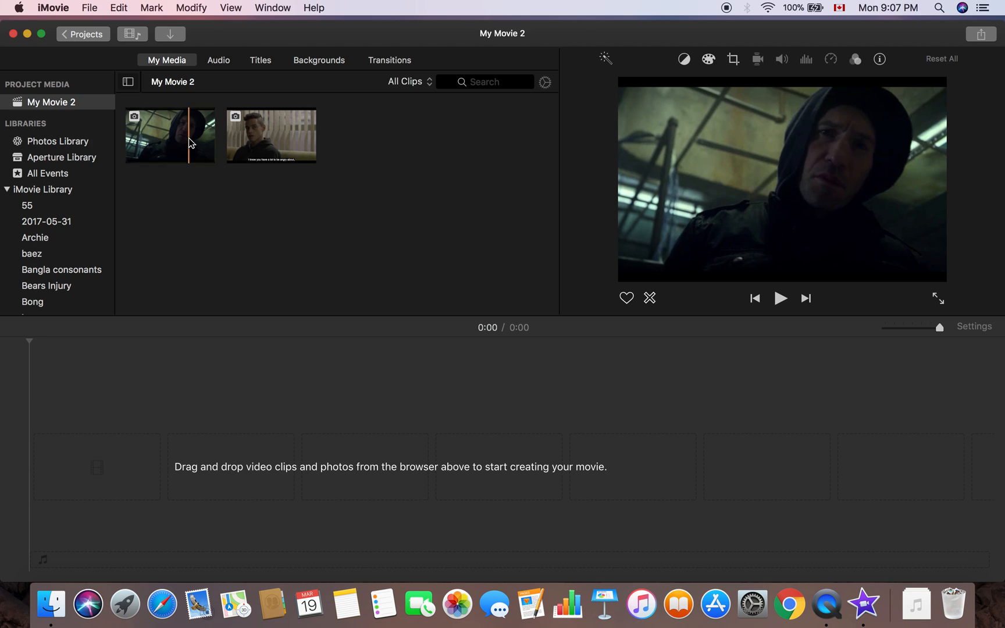
left_click(170, 136)
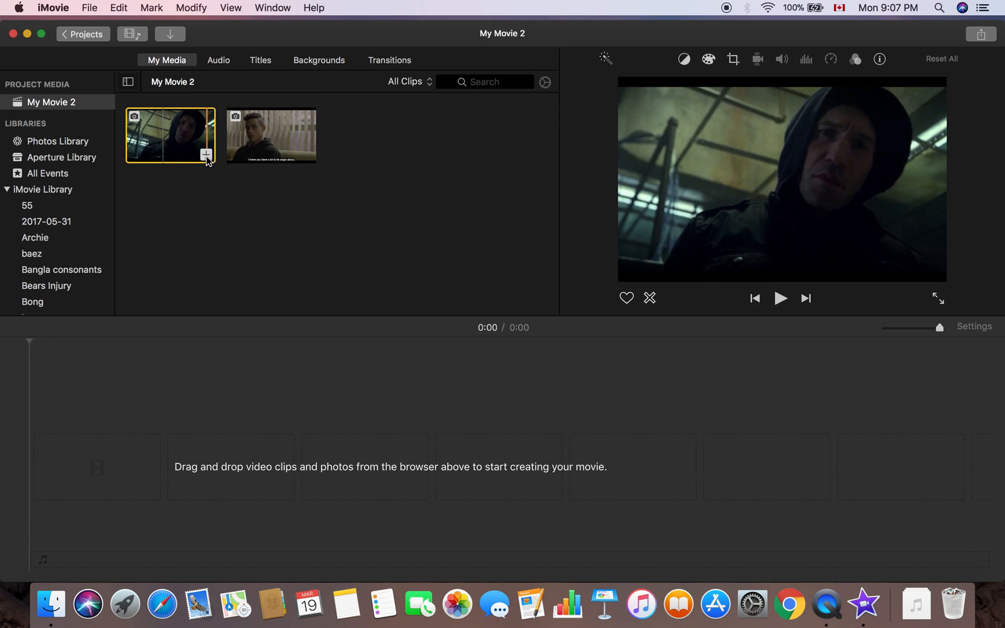
mouse_move(206, 156)
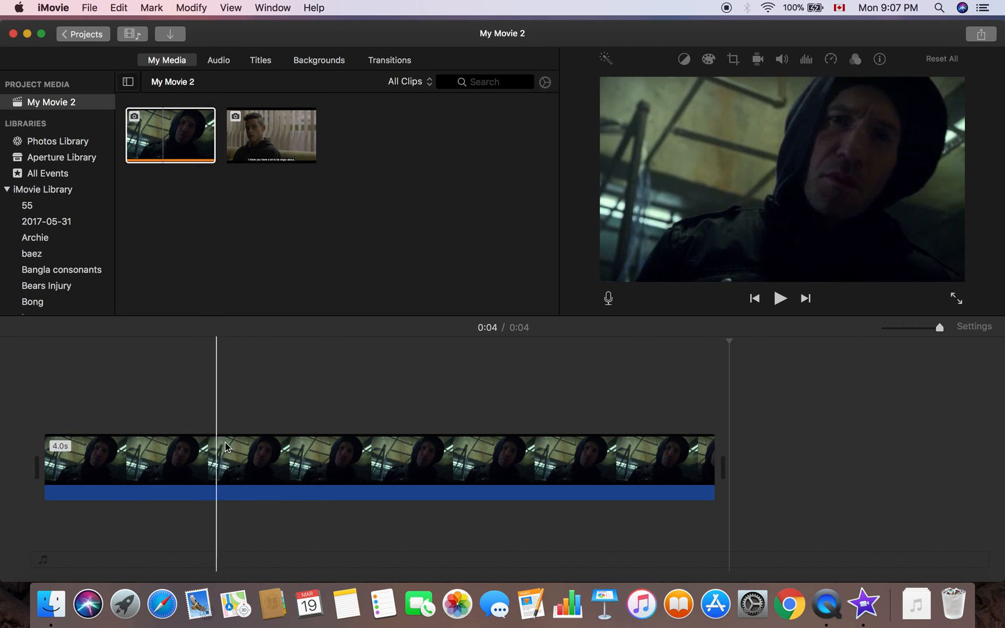
left_click(138, 464)
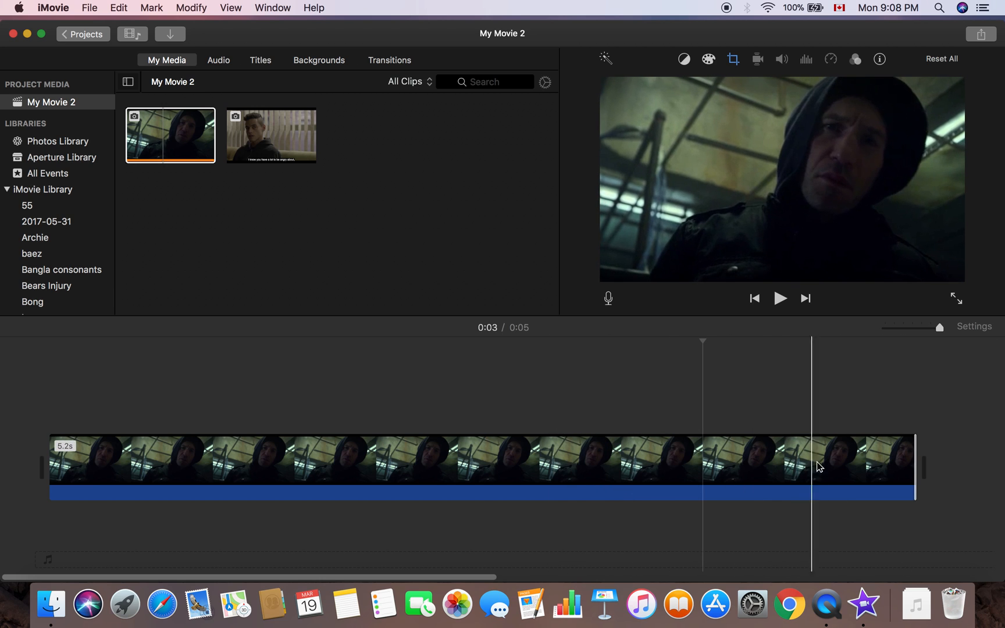
left_click(384, 465)
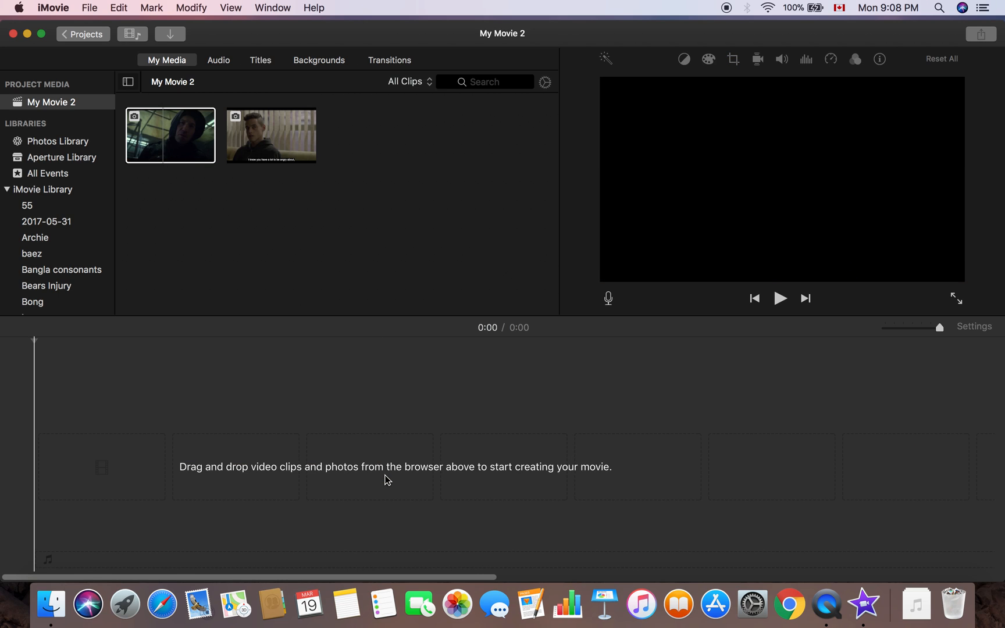
Place the subtitled screenshot on the timeline and trim its clip from 4 to about 2 seconds
left_click(270, 134)
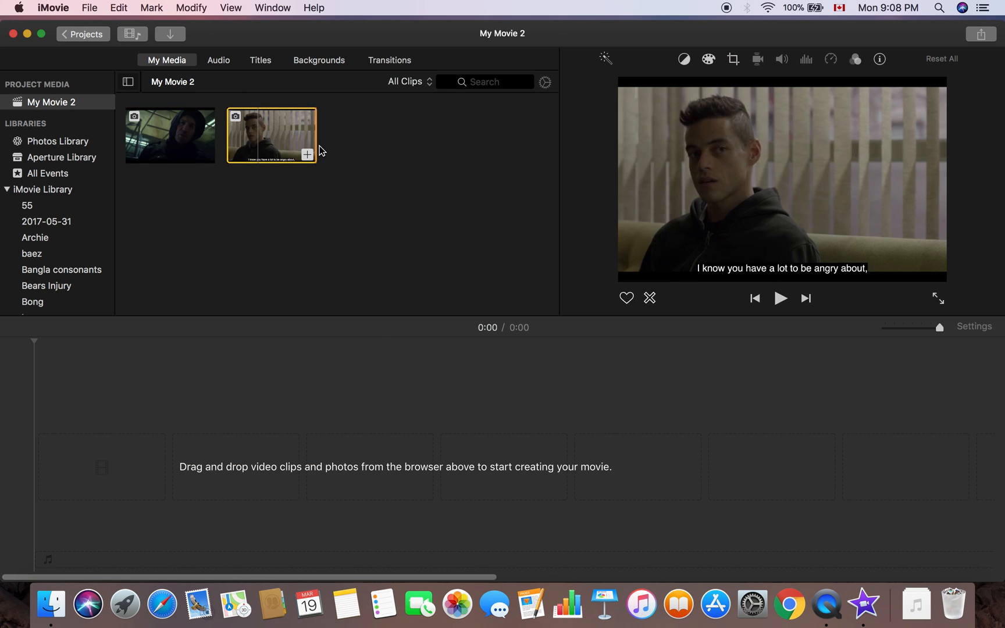
mouse_move(309, 157)
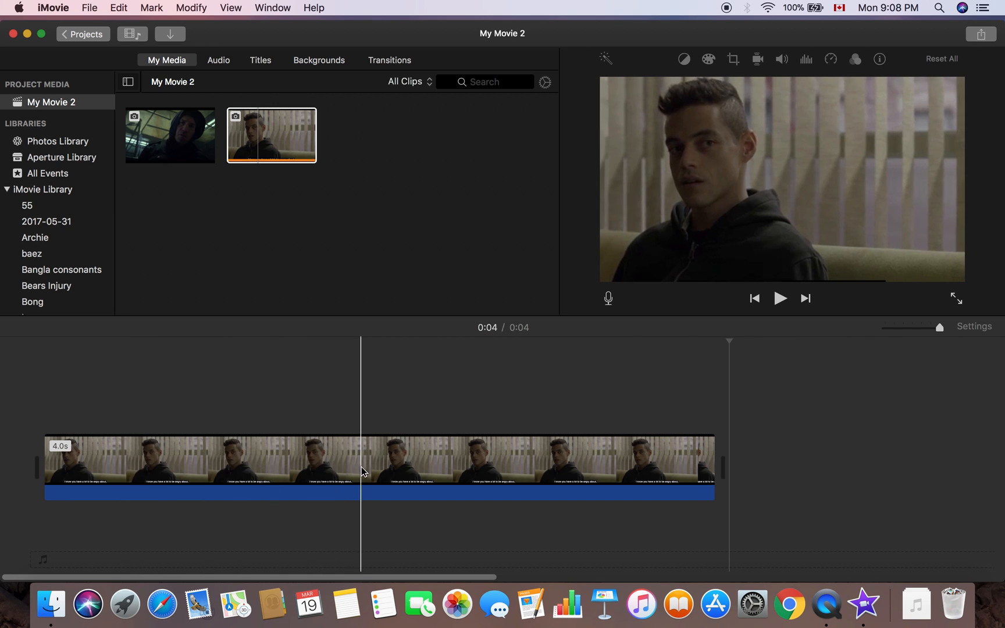
left_click(318, 461)
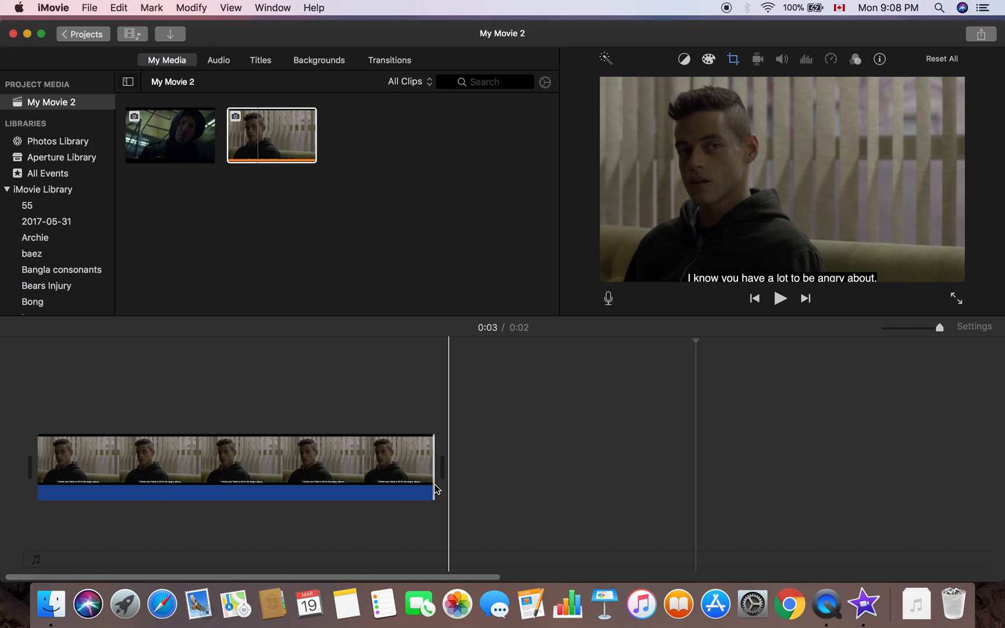
mouse_move(439, 459)
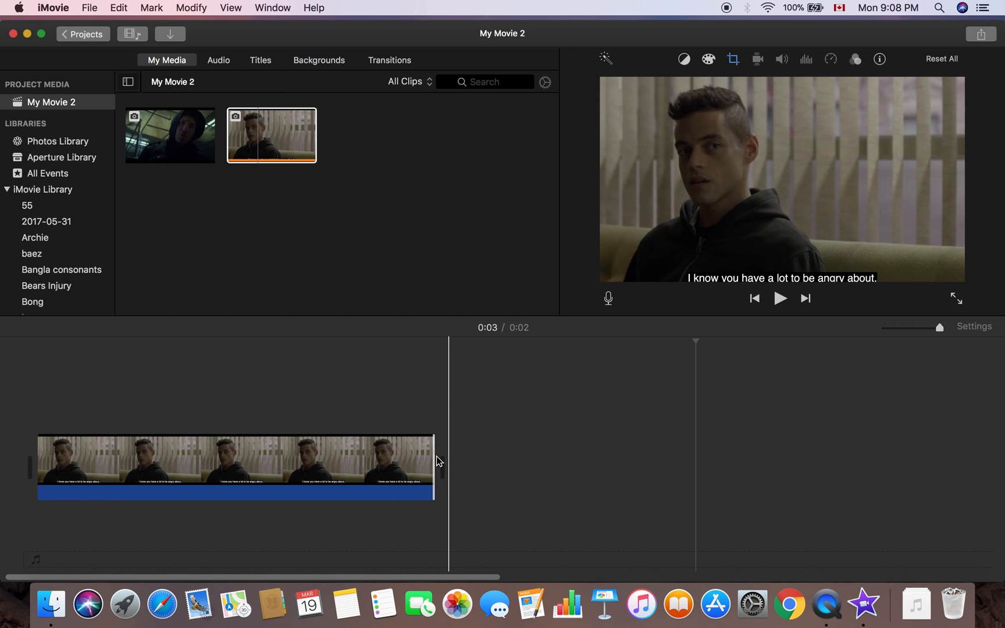